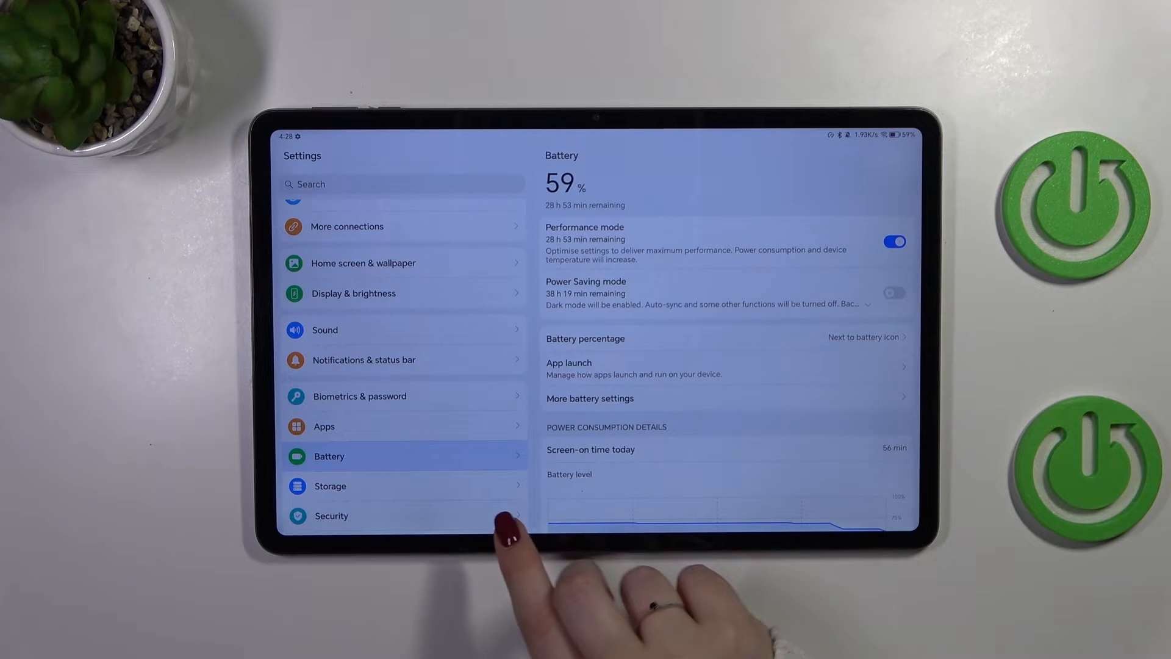
- Reach the Status bar settings page via Notifications & status bar
scroll("down", 3)
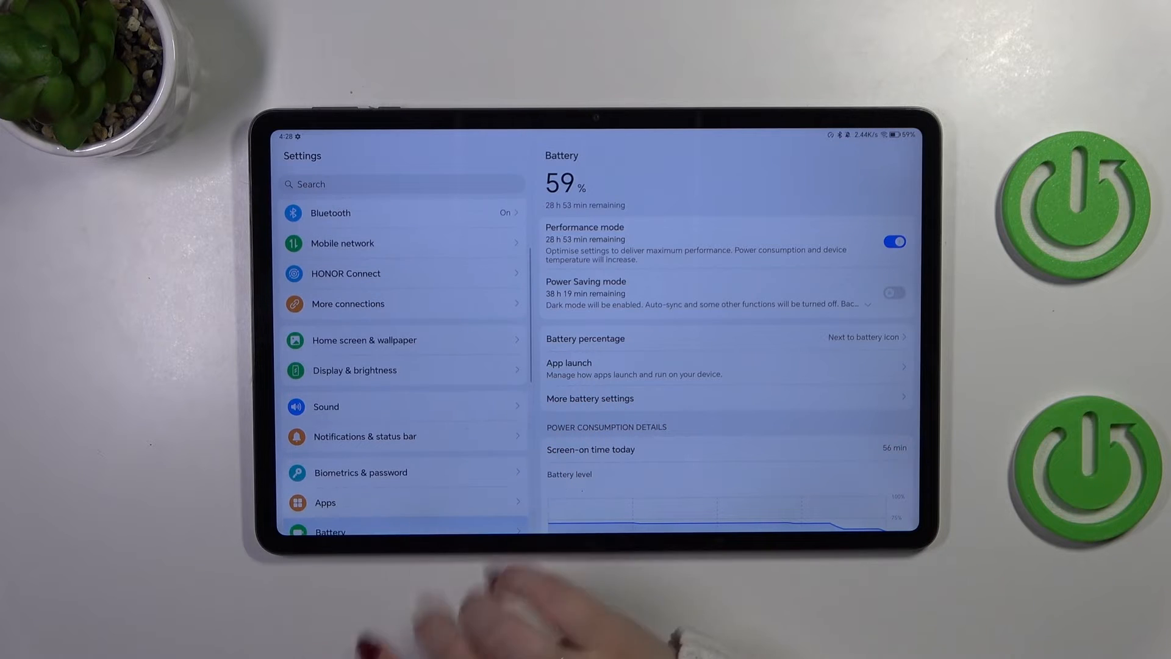
left_click(365, 437)
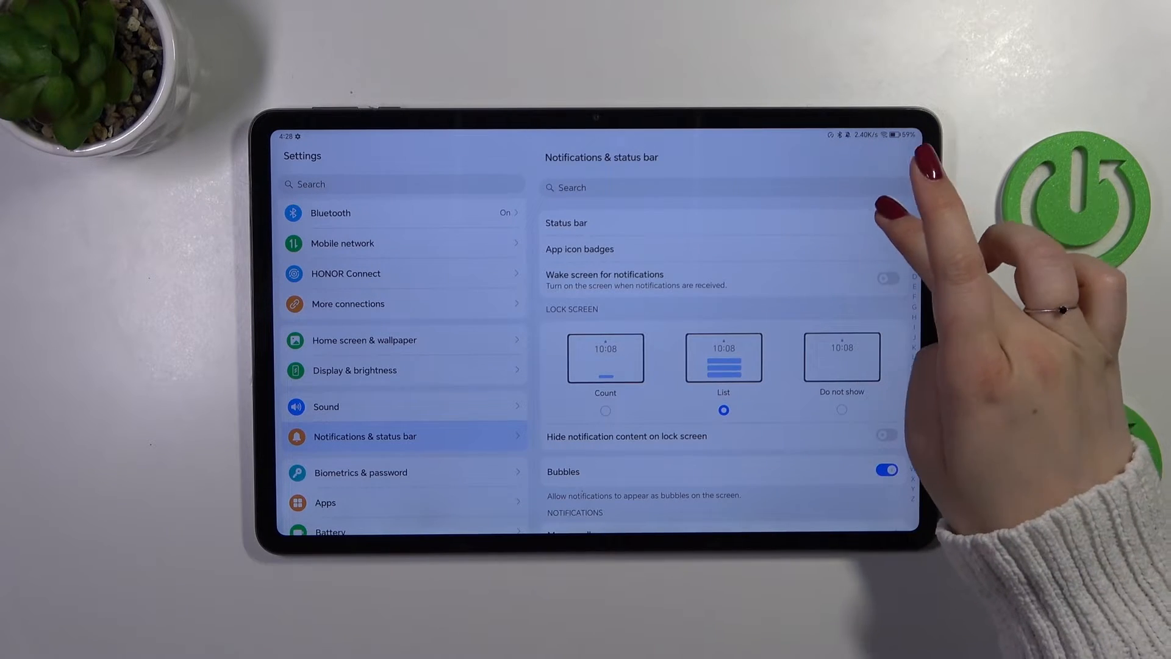
left_click(566, 222)
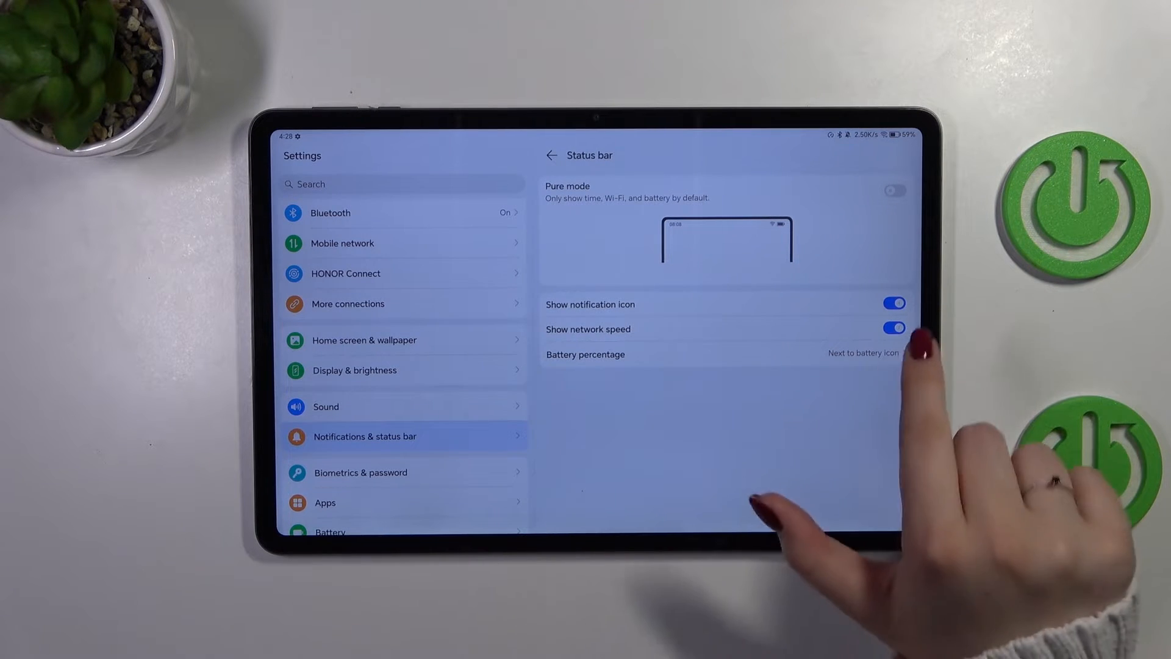
left_click(862, 354)
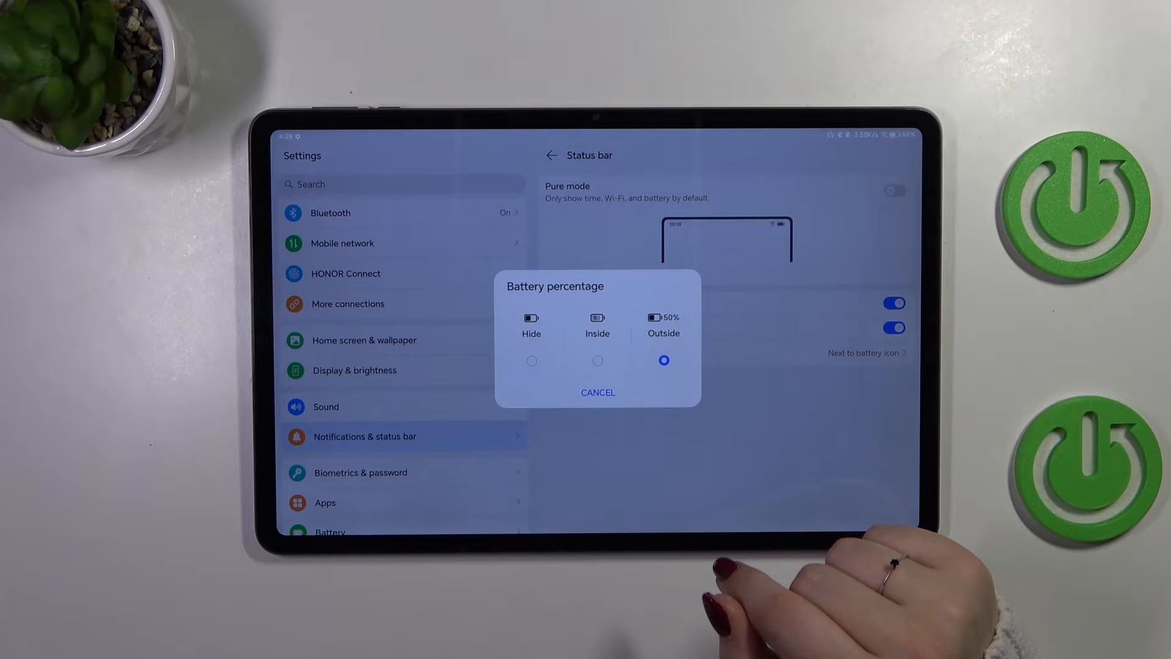
mouse_move(634, 538)
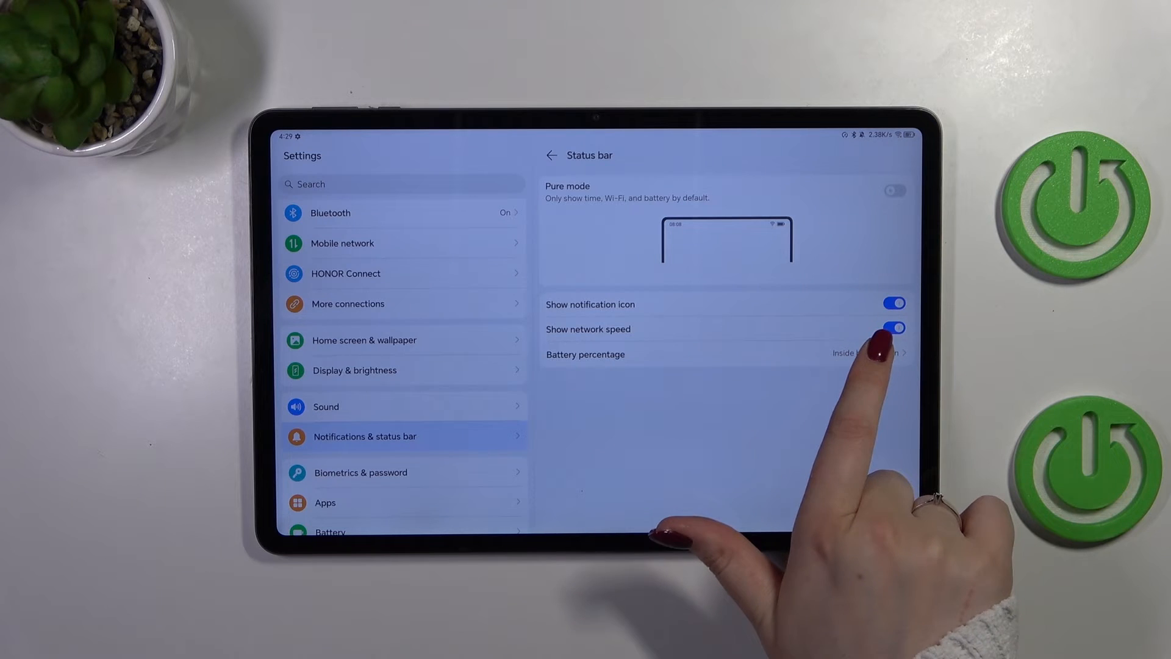
left_click(866, 353)
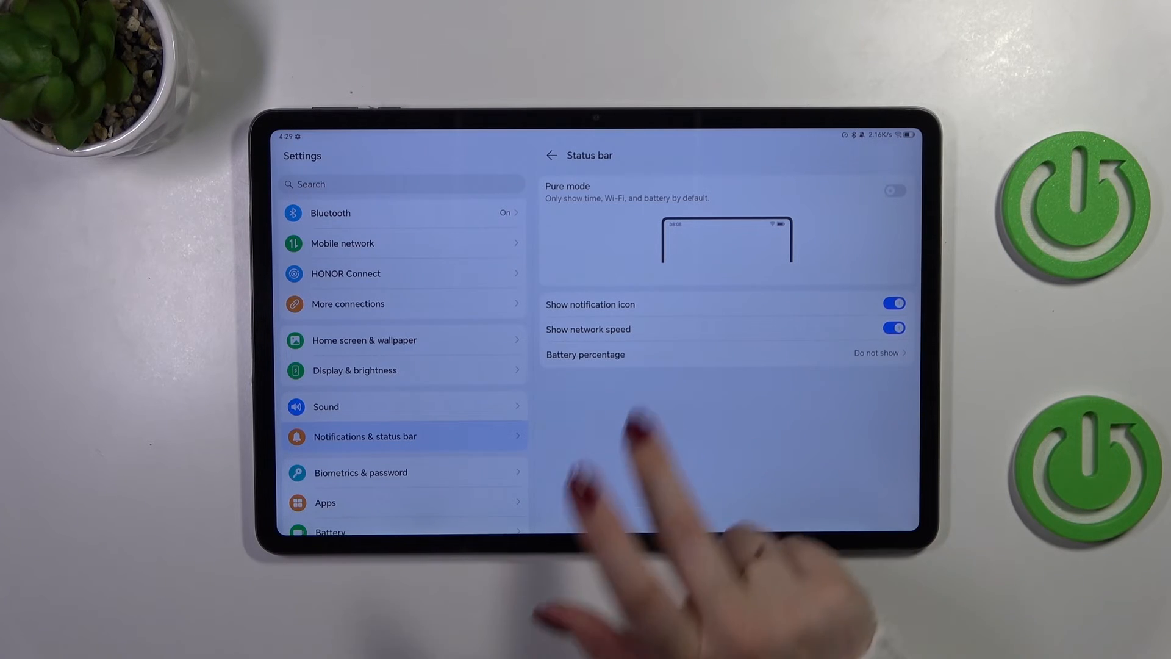
left_click(859, 354)
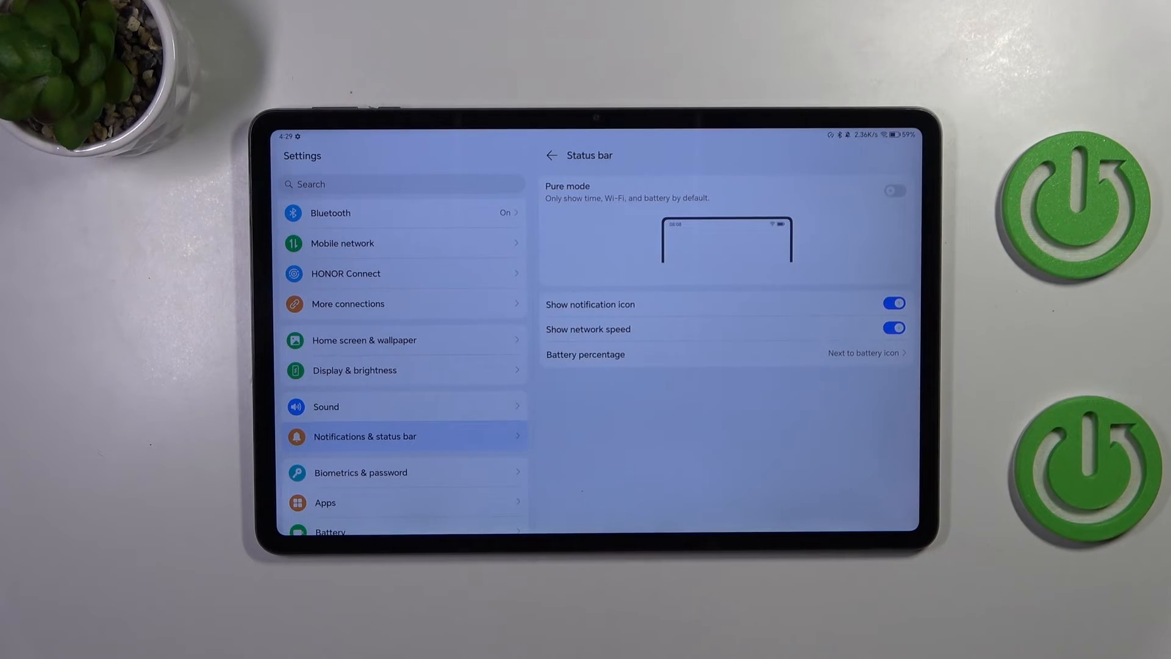